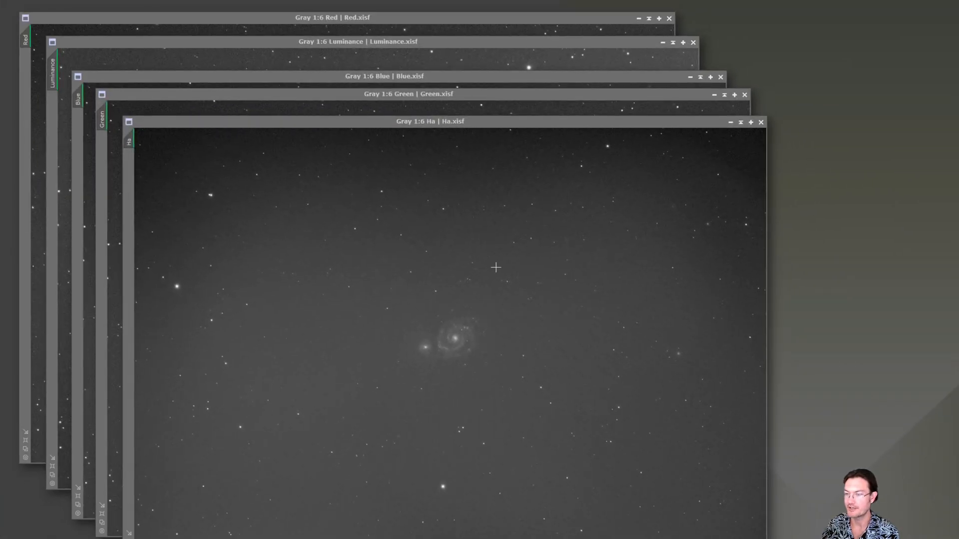
pyautogui.moveTo(223, 182)
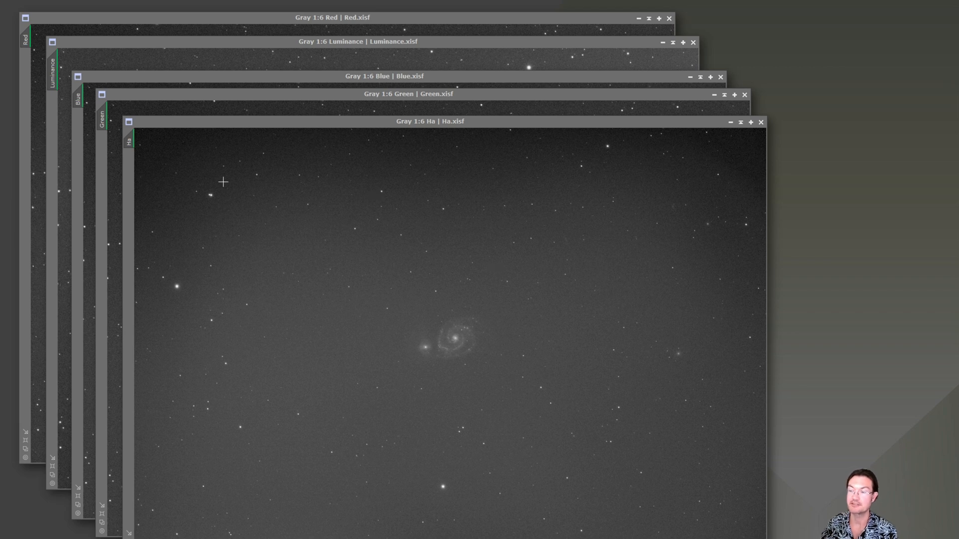
pyautogui.moveTo(237, 199)
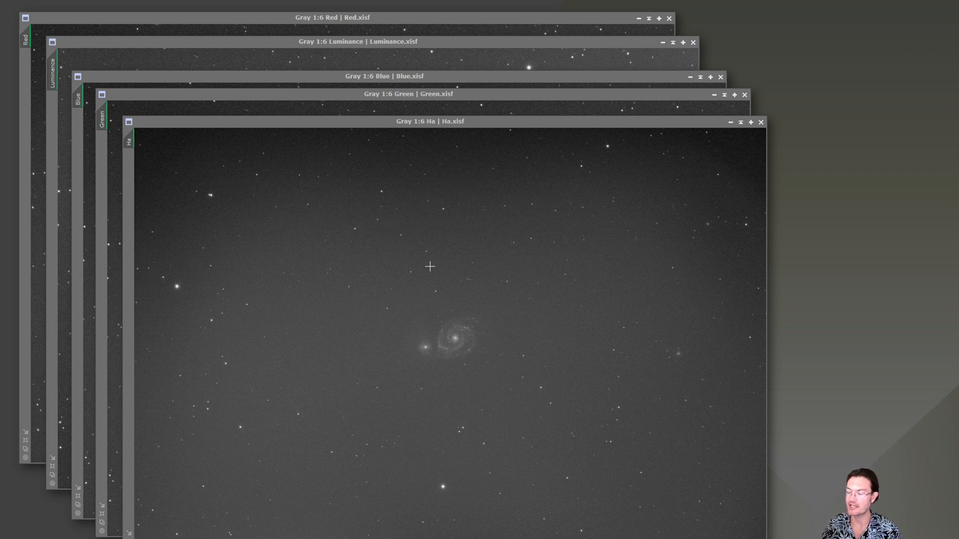
pyautogui.moveTo(497, 271)
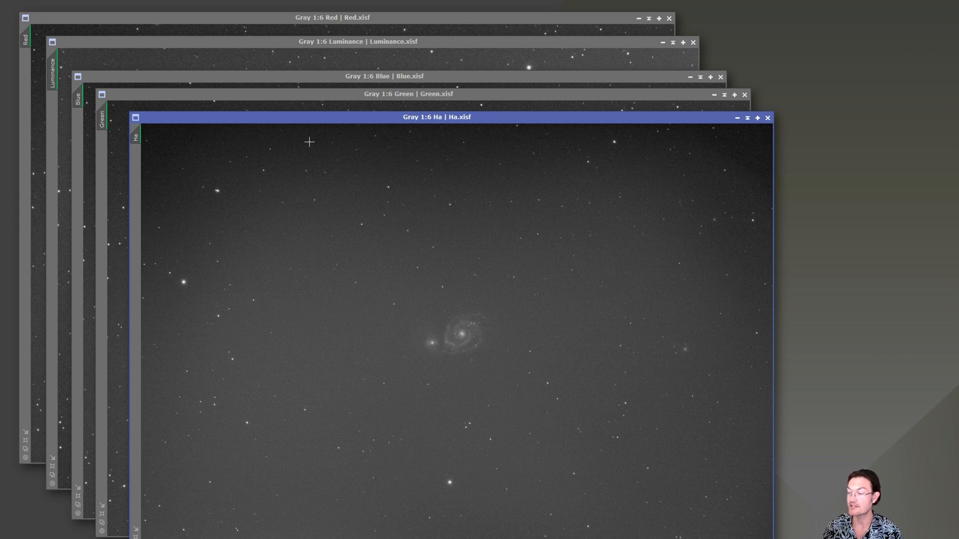
pyautogui.moveTo(282, 178)
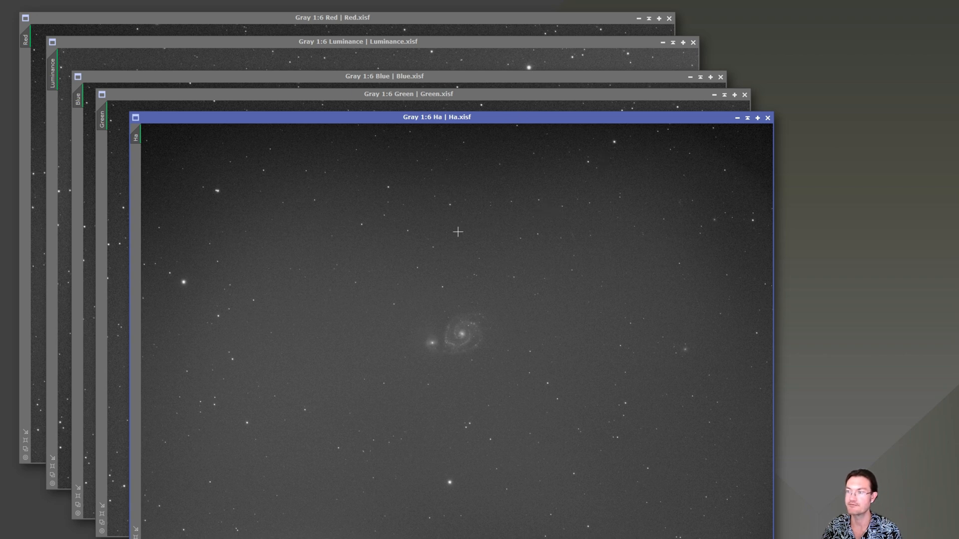
pyautogui.moveTo(249, 260)
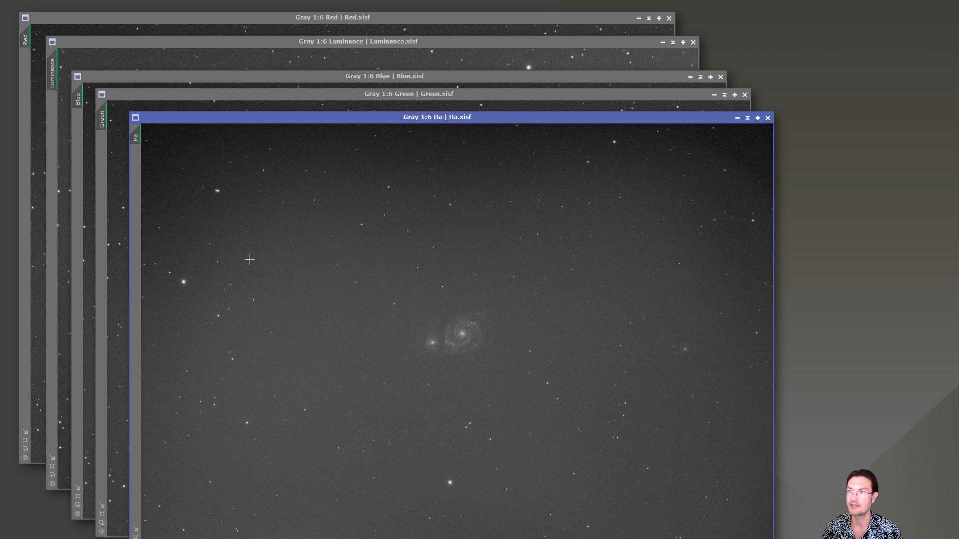
# Compare the Red frame against the Ha frame and bring up StarAlignment with Ha as reference
pyautogui.moveTo(418, 117); pyautogui.dragTo(418, 95)
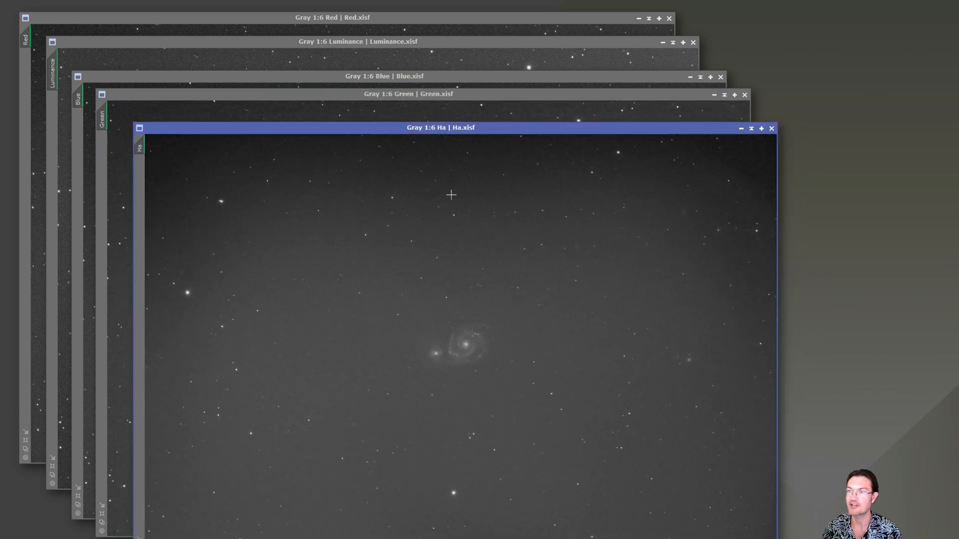
pyautogui.moveTo(457, 222)
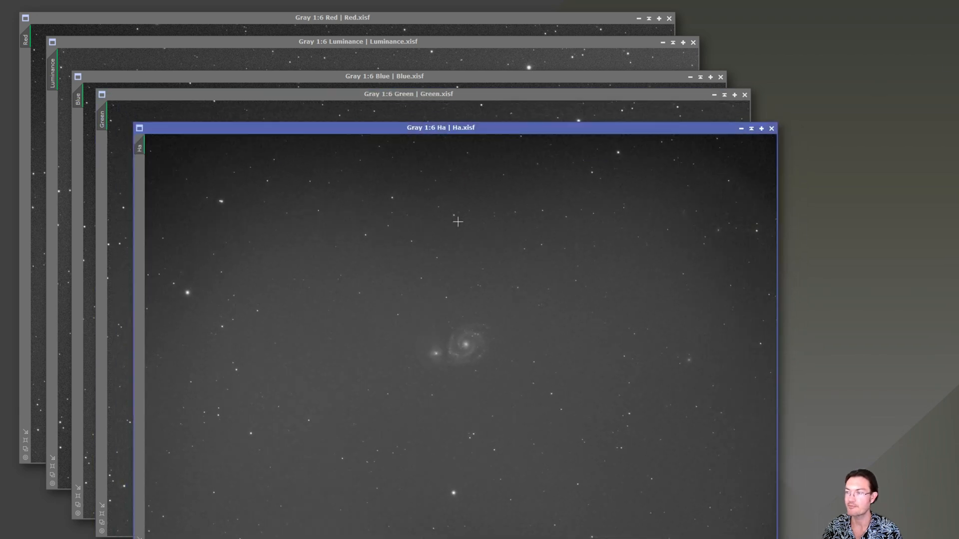
pyautogui.moveTo(466, 234)
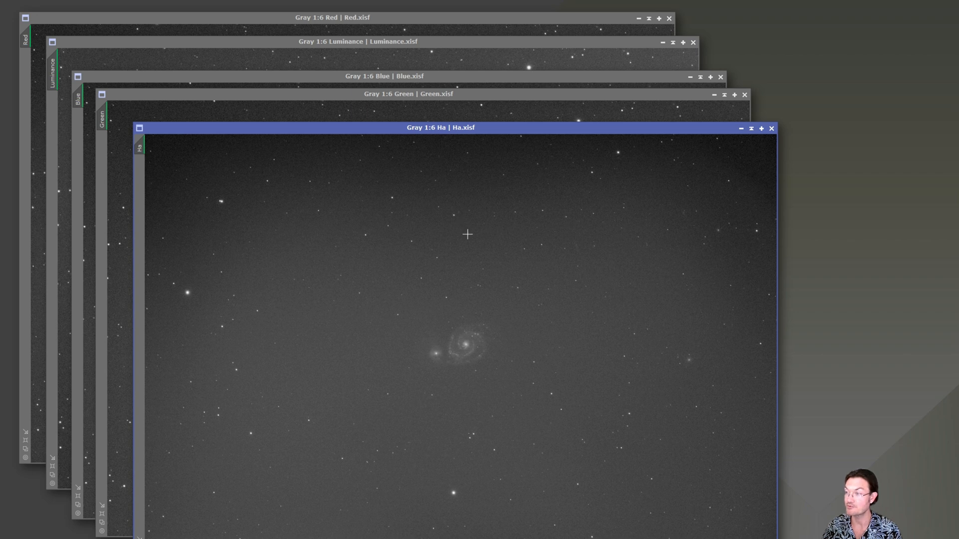
pyautogui.moveTo(462, 256)
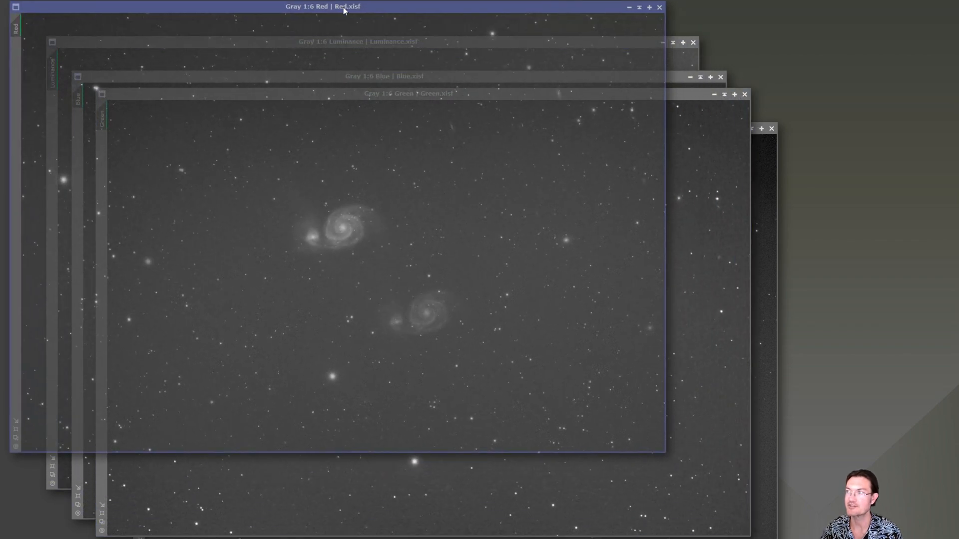
pyautogui.click(357, 41)
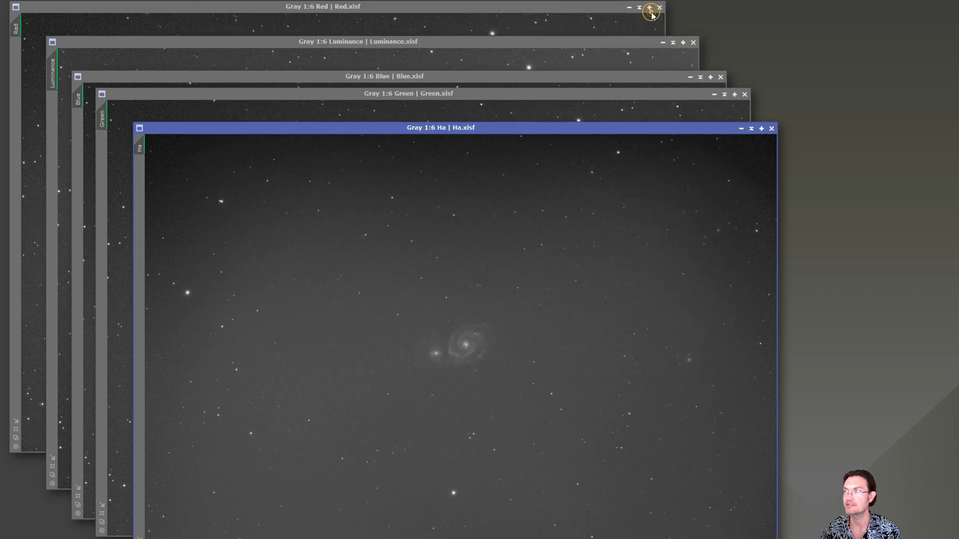
pyautogui.click(650, 11)
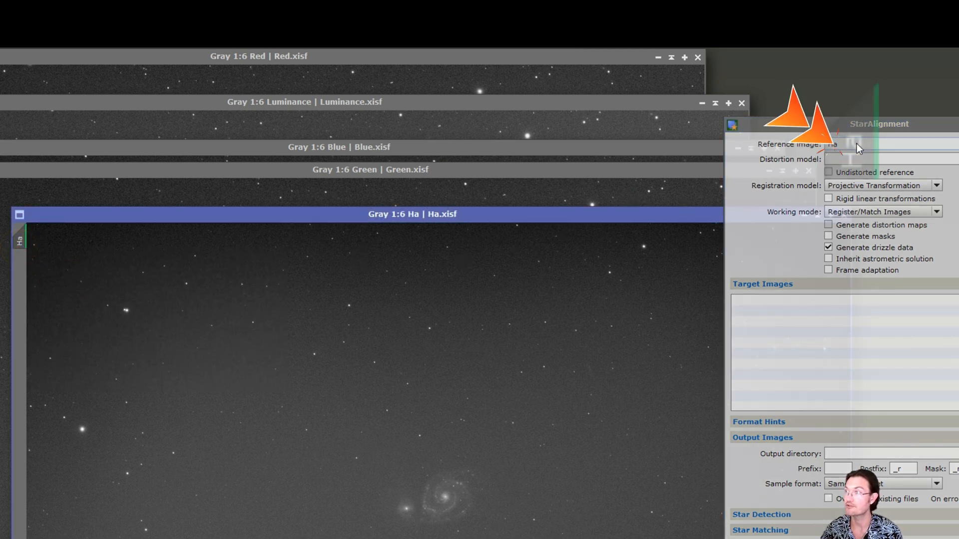
pyautogui.moveTo(878, 360)
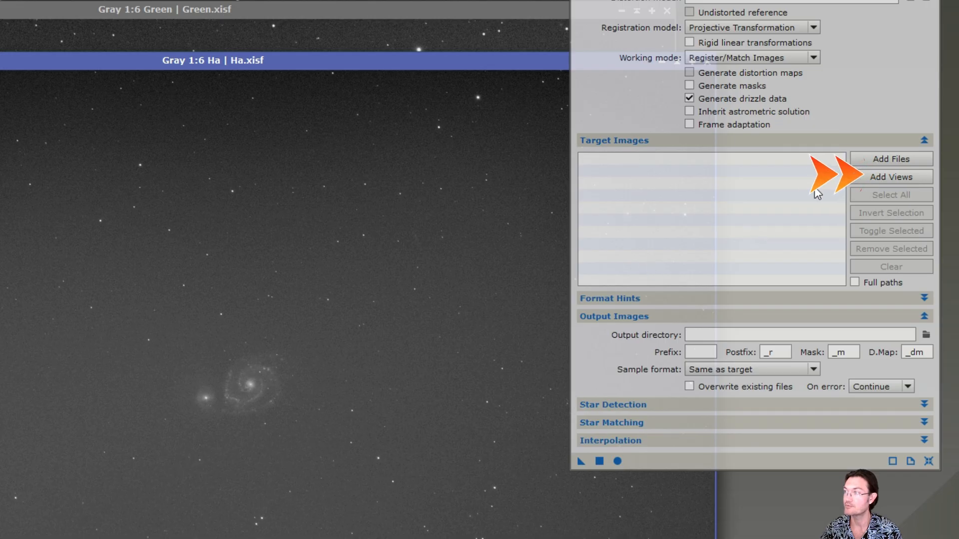
# Add all open images as targets and run global star alignment against Ha
pyautogui.click(890, 177)
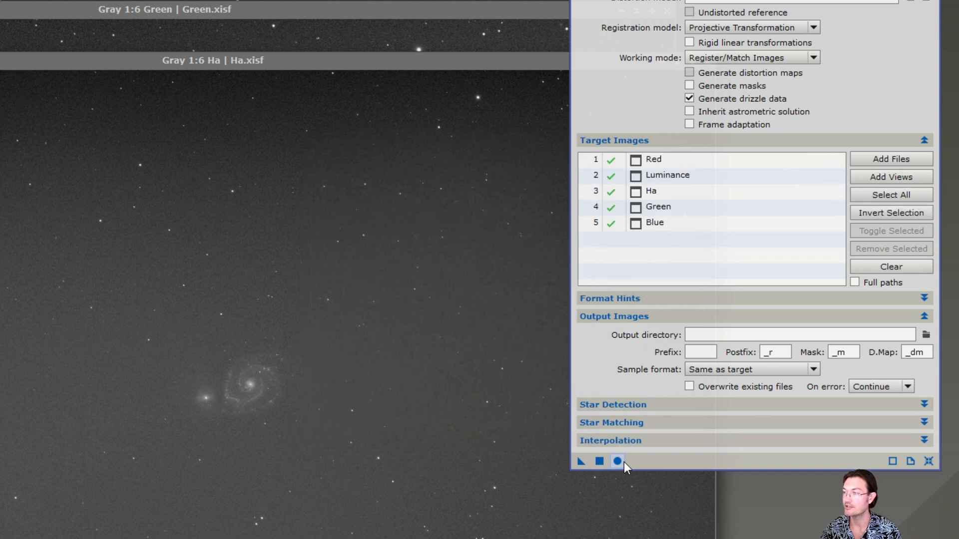
pyautogui.click(614, 462)
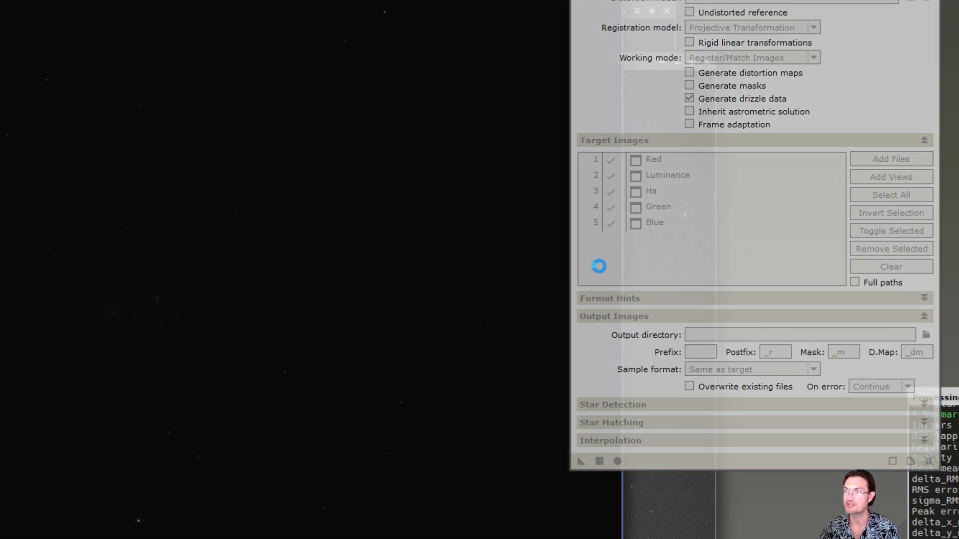
pyautogui.moveTo(32, 97)
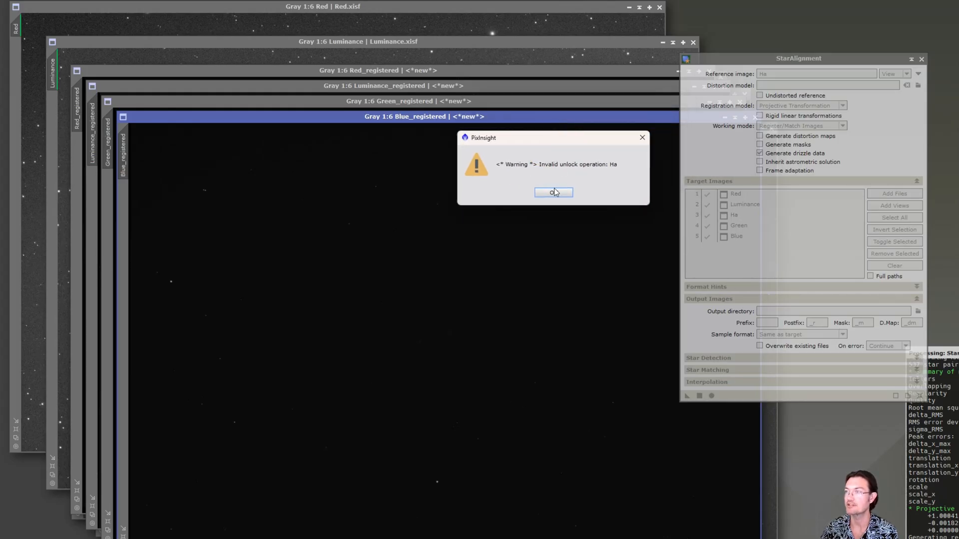
# Dismiss the 'Invalid unlock operation' warning and close StarAlignment, leaving registered frames showing
pyautogui.click(553, 192)
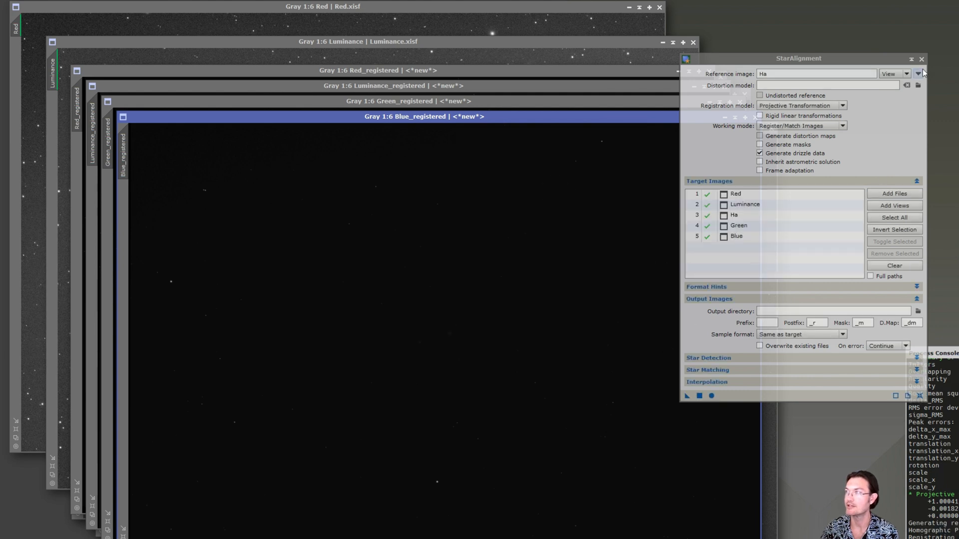
pyautogui.moveTo(921, 59)
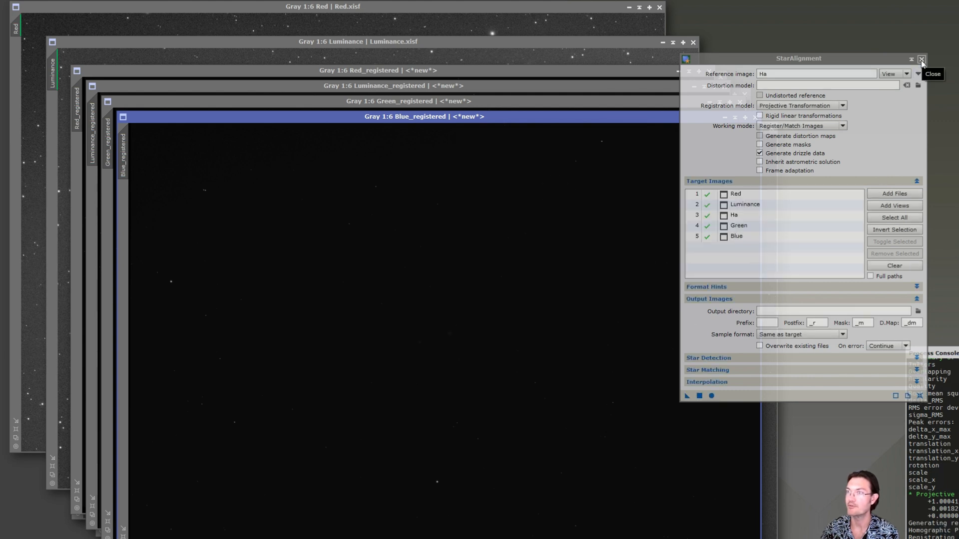
pyautogui.click(921, 58)
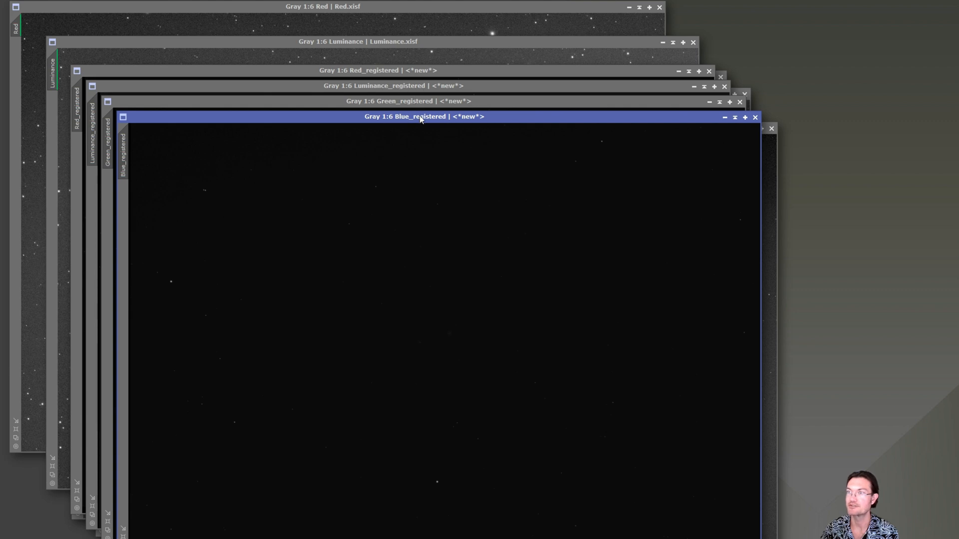
pyautogui.moveTo(483, 214)
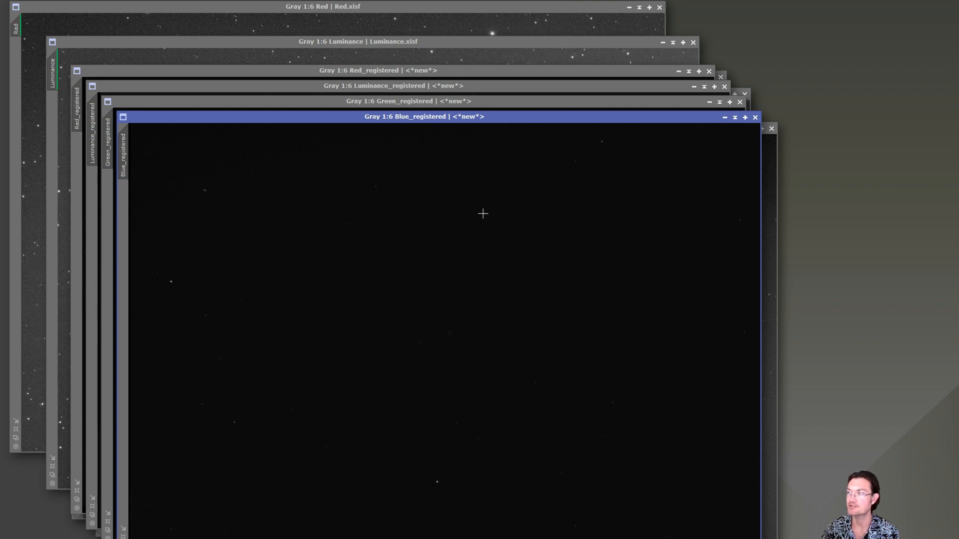
pyautogui.moveTo(771, 148)
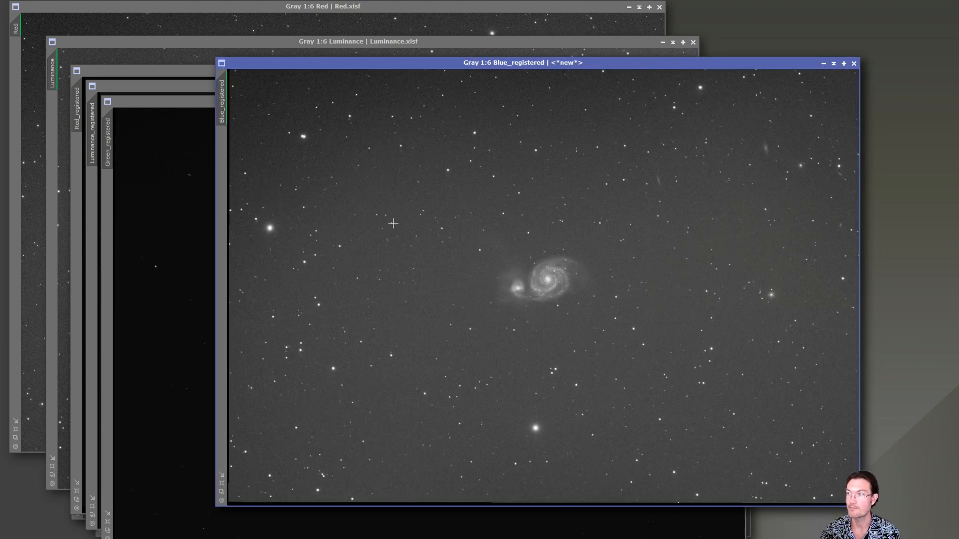
pyautogui.moveTo(657, 178)
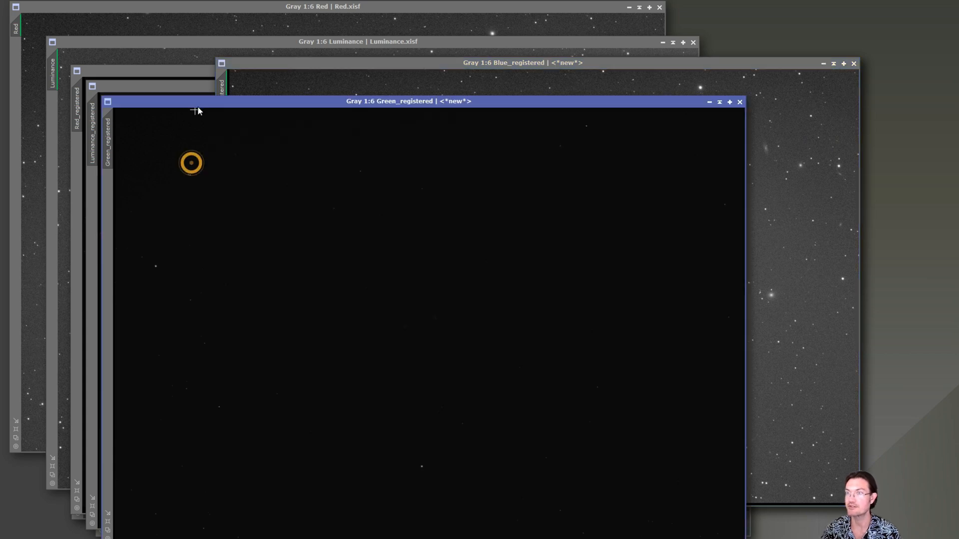
# Close the original Green.xisf and Luminance.xisf windows so Red_registered and the registered frames remain
pyautogui.moveTo(389, 101); pyautogui.dragTo(502, 62)
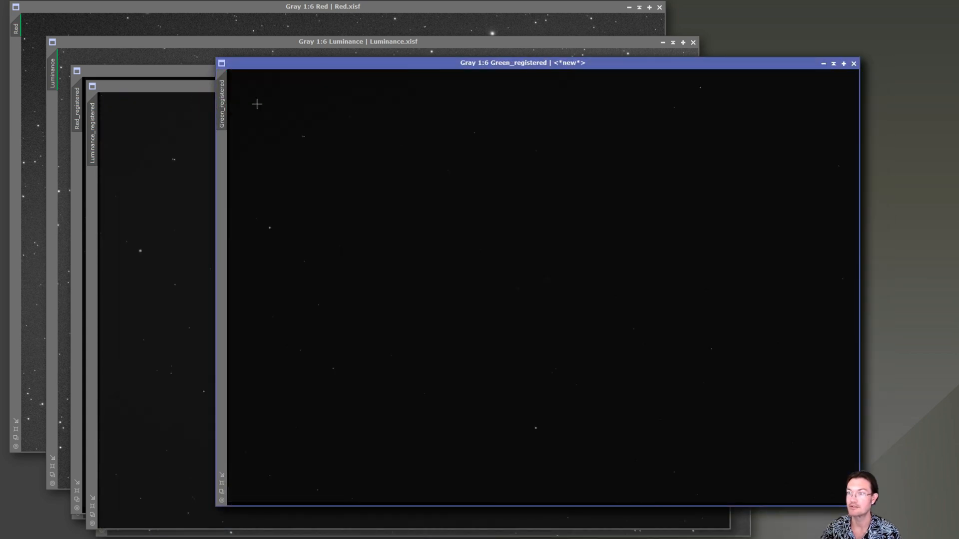
pyautogui.click(92, 119)
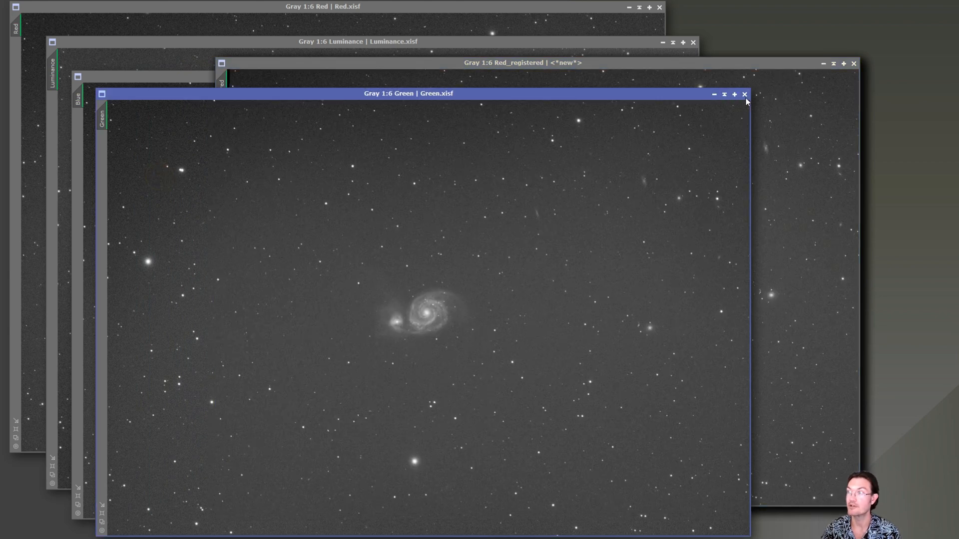
pyautogui.click(745, 94)
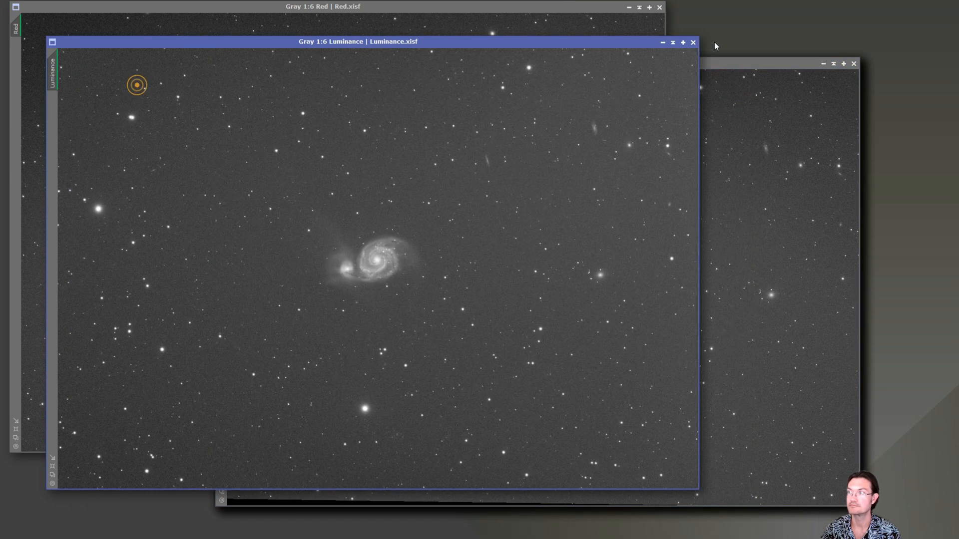
pyautogui.click(693, 42)
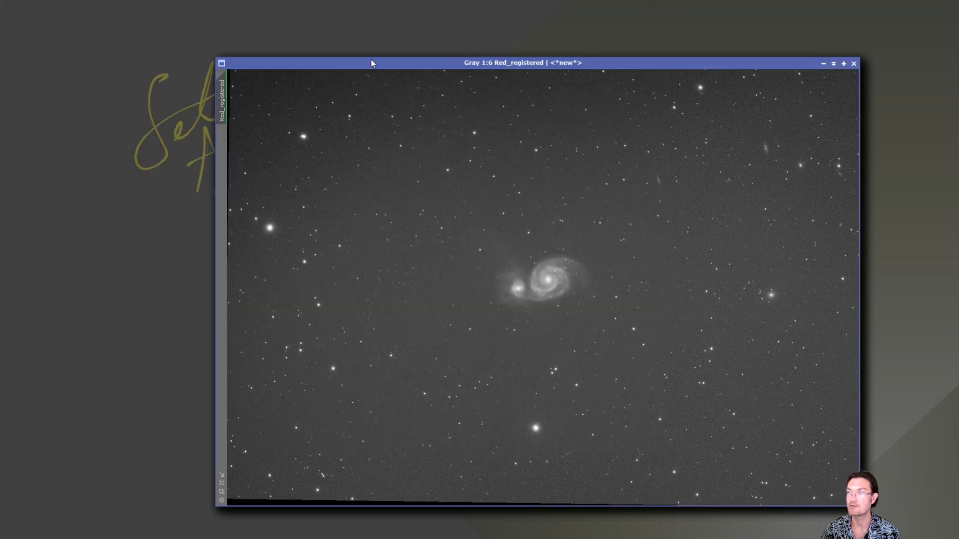
pyautogui.moveTo(930, 443)
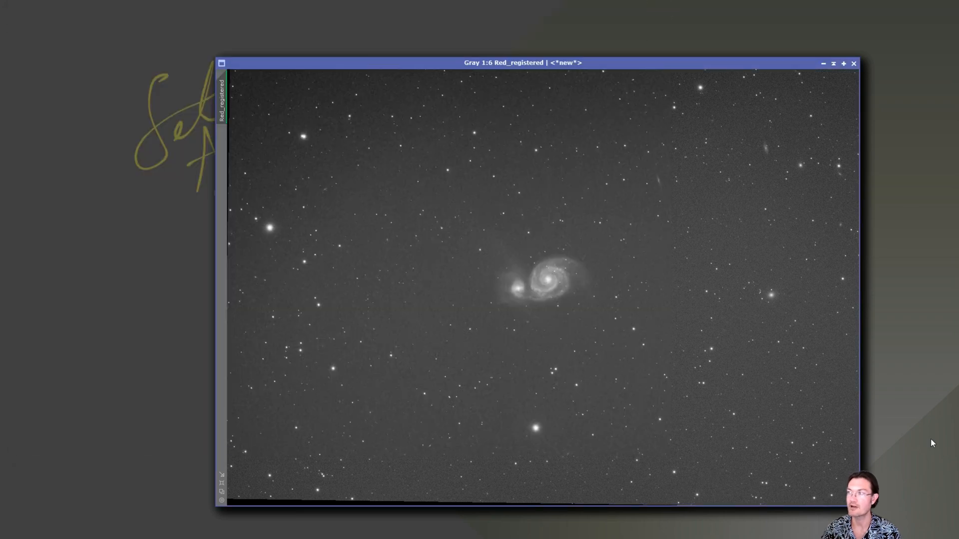
pyautogui.moveTo(268, 301)
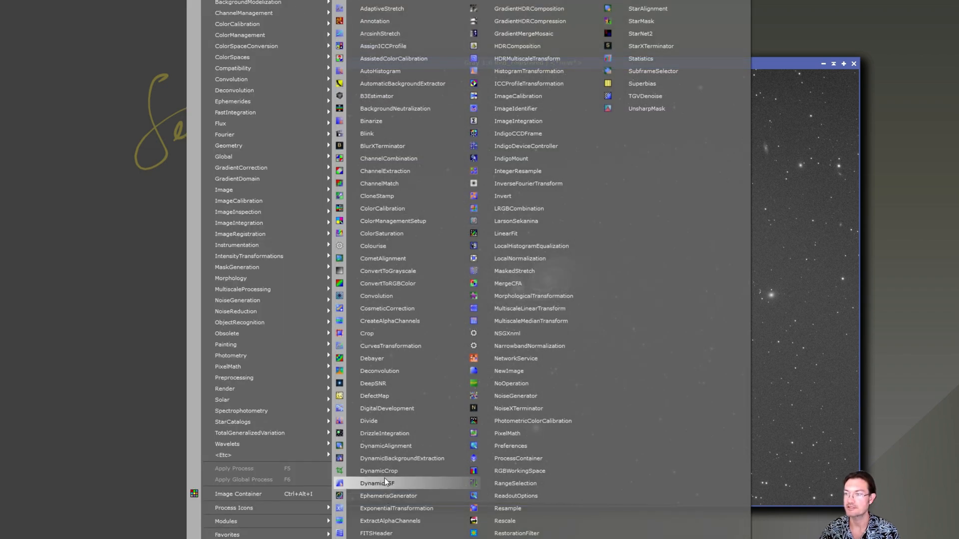
# Draw a DynamicCrop box on Red_registered trimming the uneven borders, saved as the Process58 icon
pyautogui.click(378, 484)
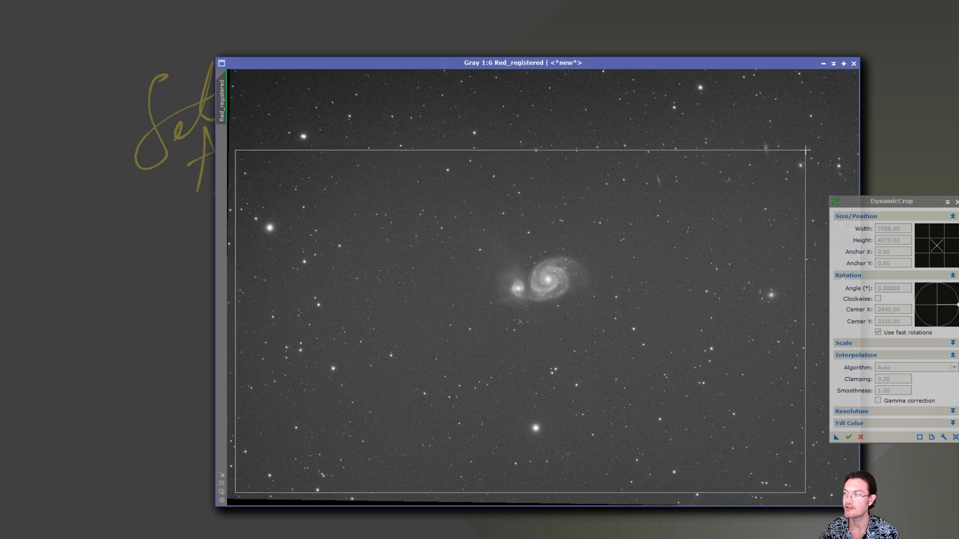
pyautogui.moveTo(806, 151); pyautogui.dragTo(853, 80)
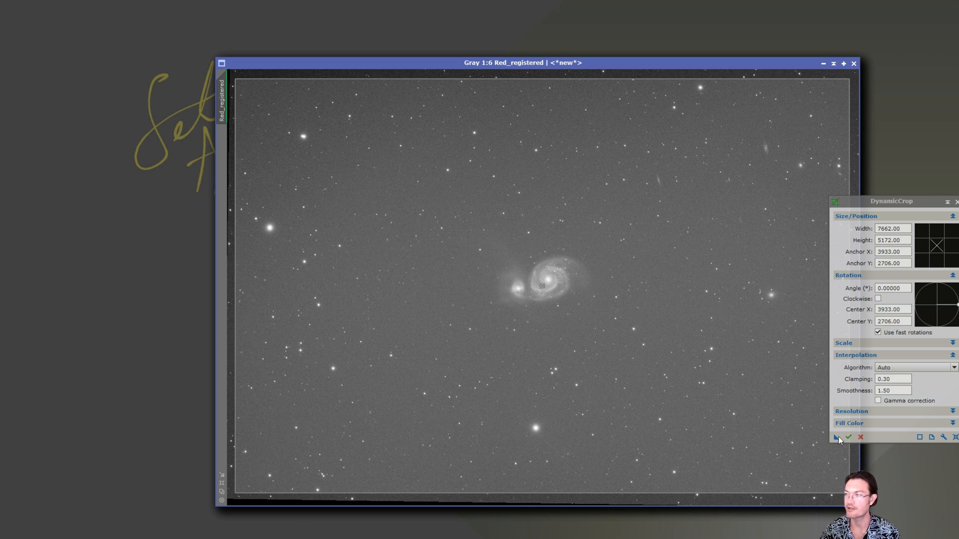
pyautogui.moveTo(837, 438)
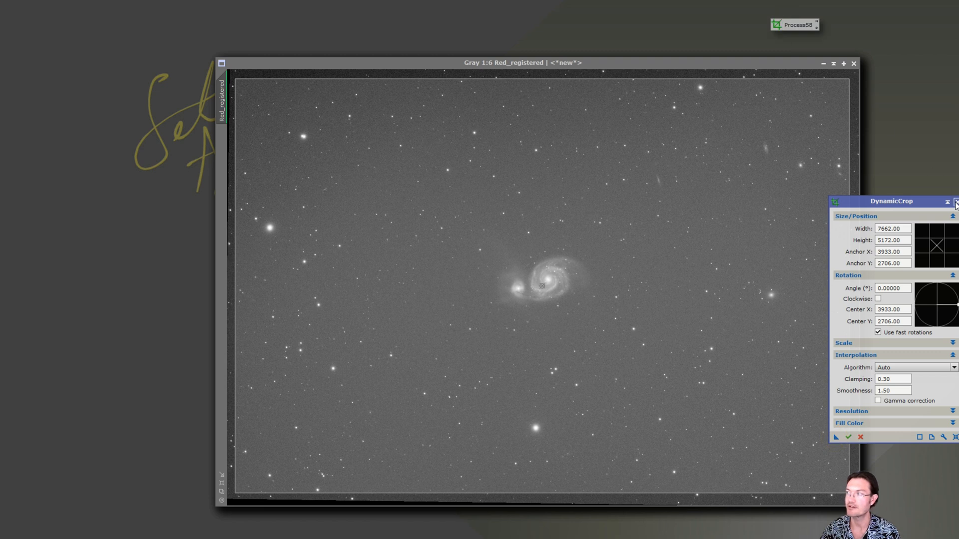
# Cancel the active DynamicCrop session and move Red_registered aside to expose Luminance_registered
pyautogui.click(955, 202)
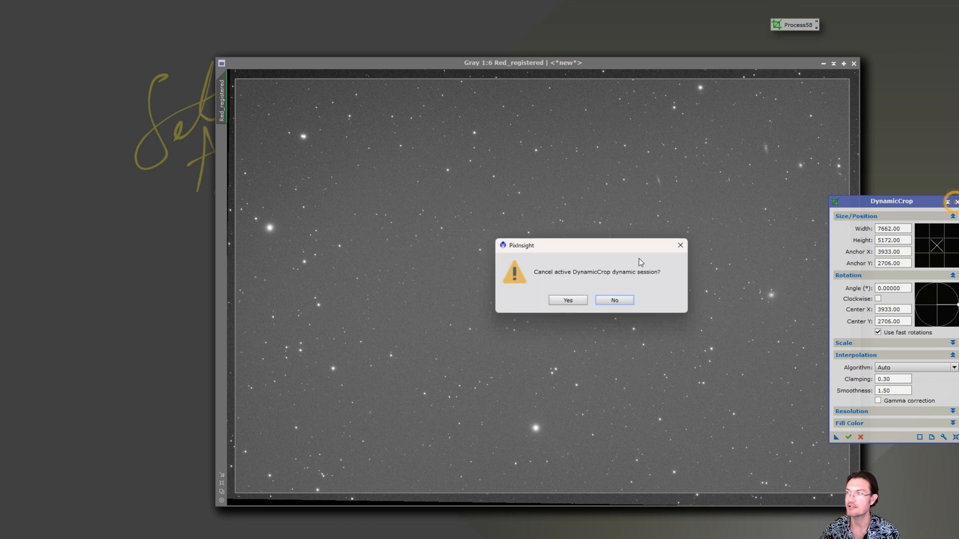
pyautogui.click(568, 300)
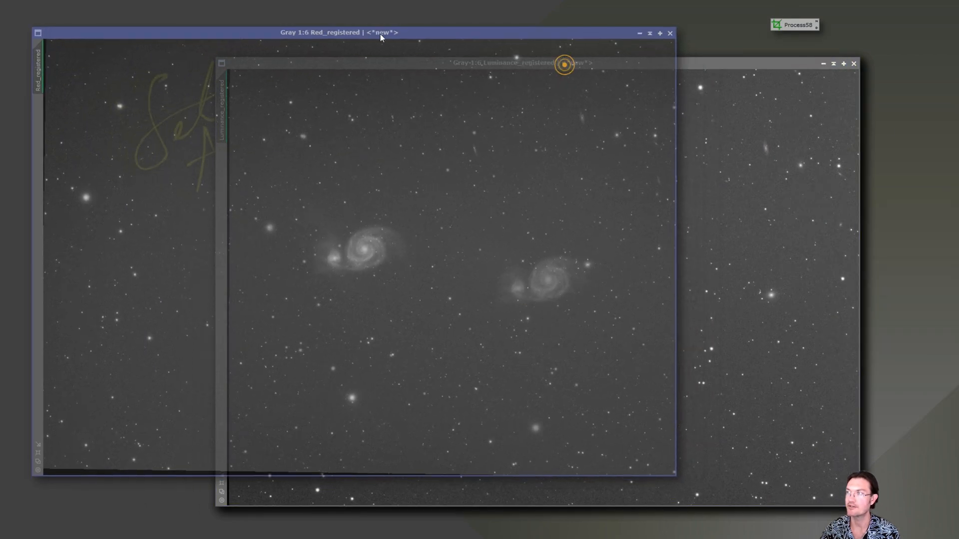
pyautogui.click(318, 32)
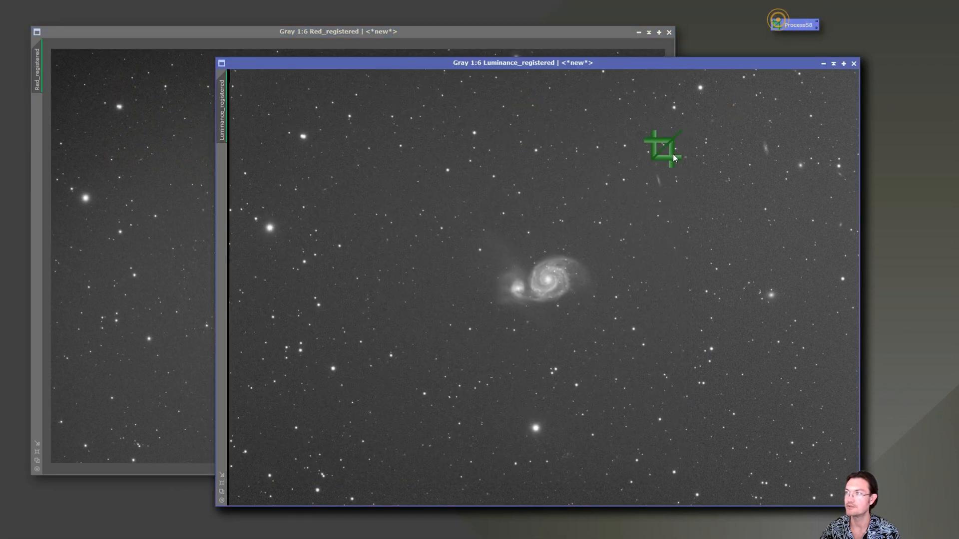
# Drop Process58 onto Luminance, Green and Blue registered frames and Ha, accepting the astrometry loss
pyautogui.moveTo(519, 62); pyautogui.dragTo(383, 56)
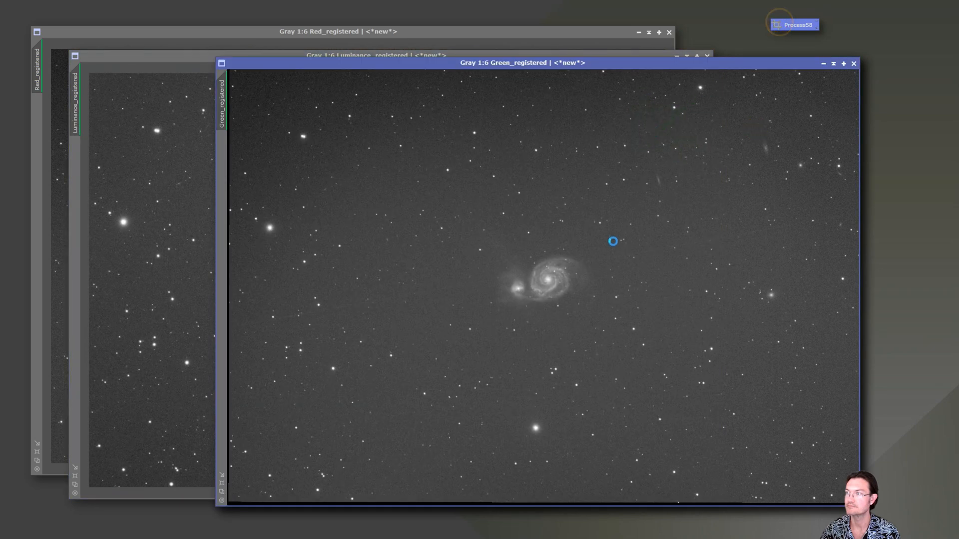
pyautogui.moveTo(501, 62); pyautogui.dragTo(413, 96)
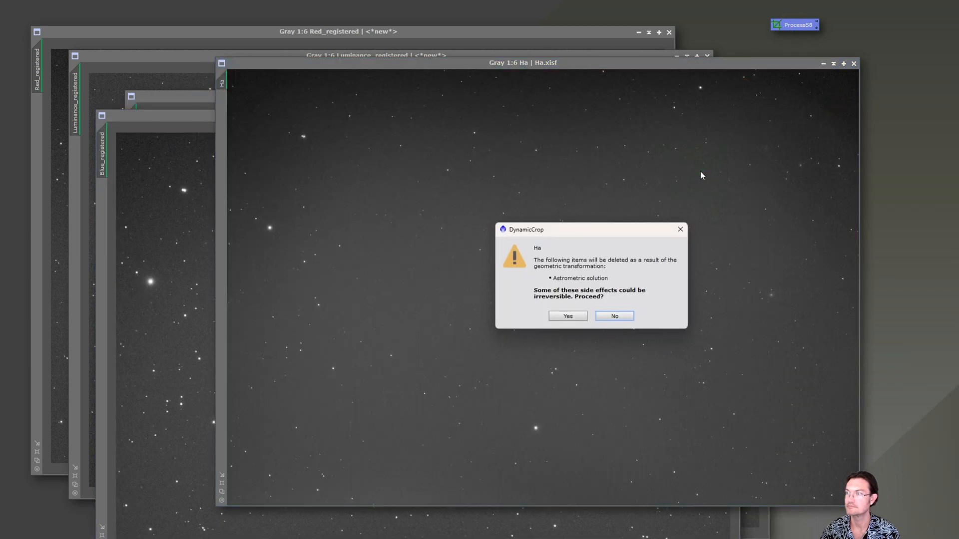
pyautogui.click(566, 317)
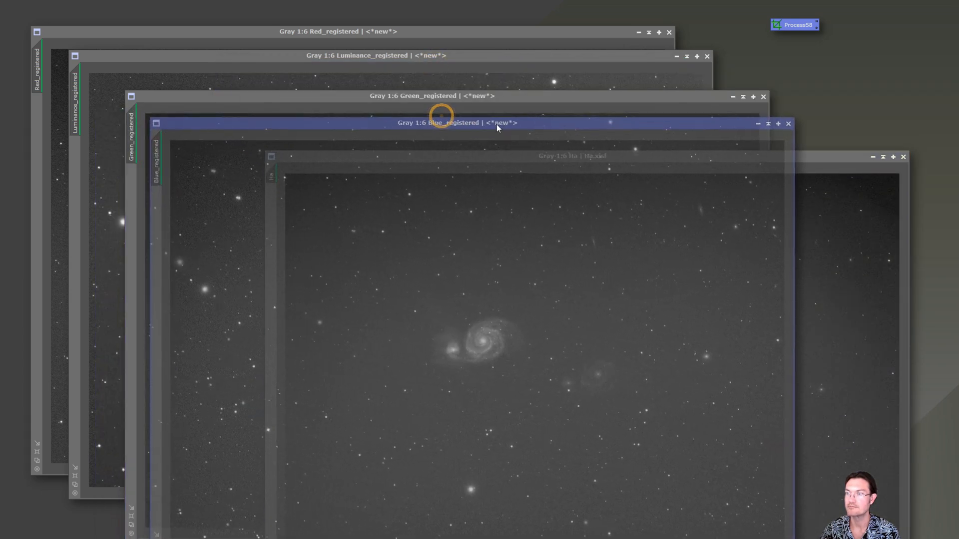
pyautogui.click(571, 156)
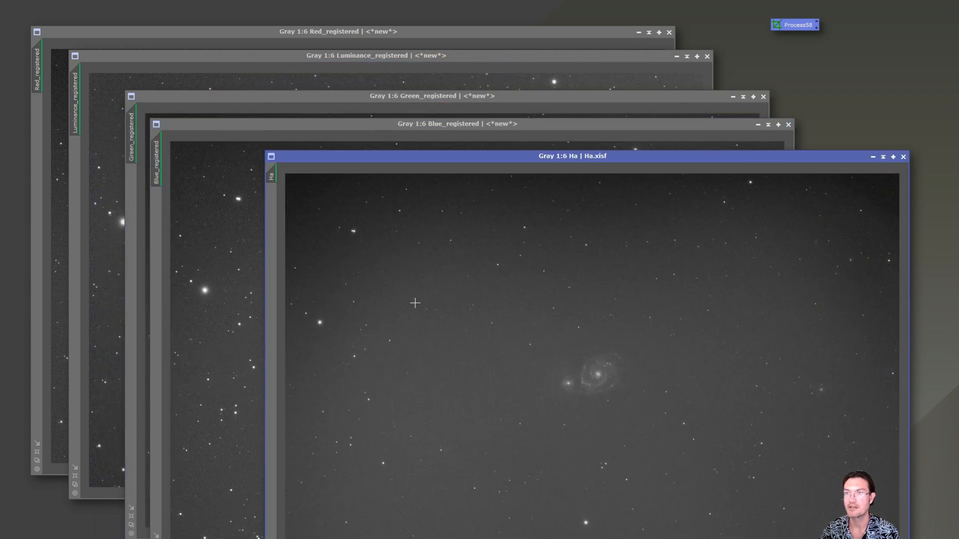
pyautogui.moveTo(416, 331)
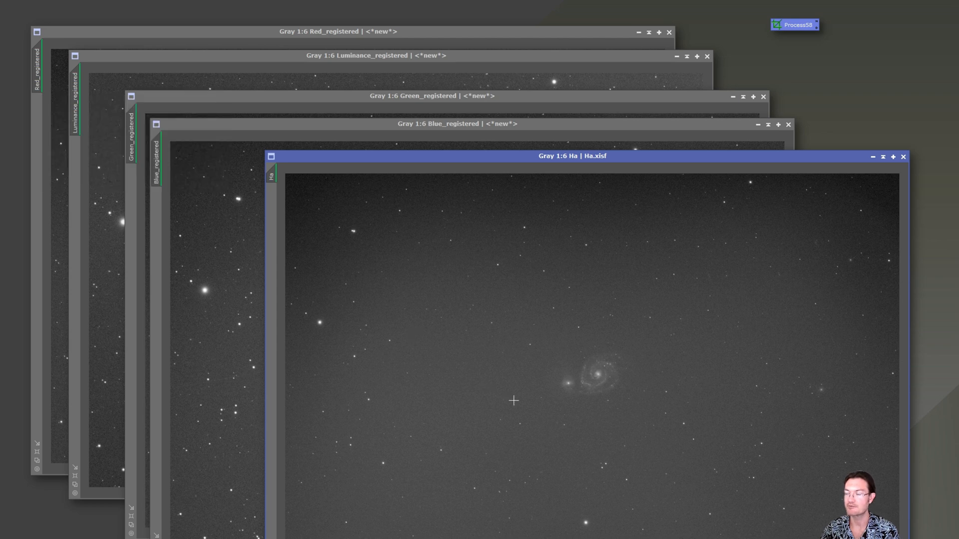
pyautogui.moveTo(239, 201)
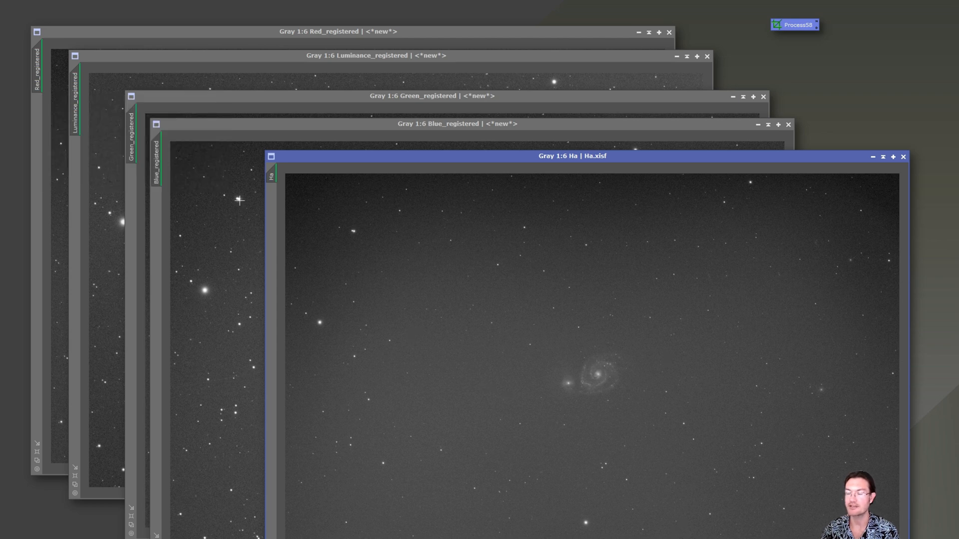
pyautogui.moveTo(24, 118)
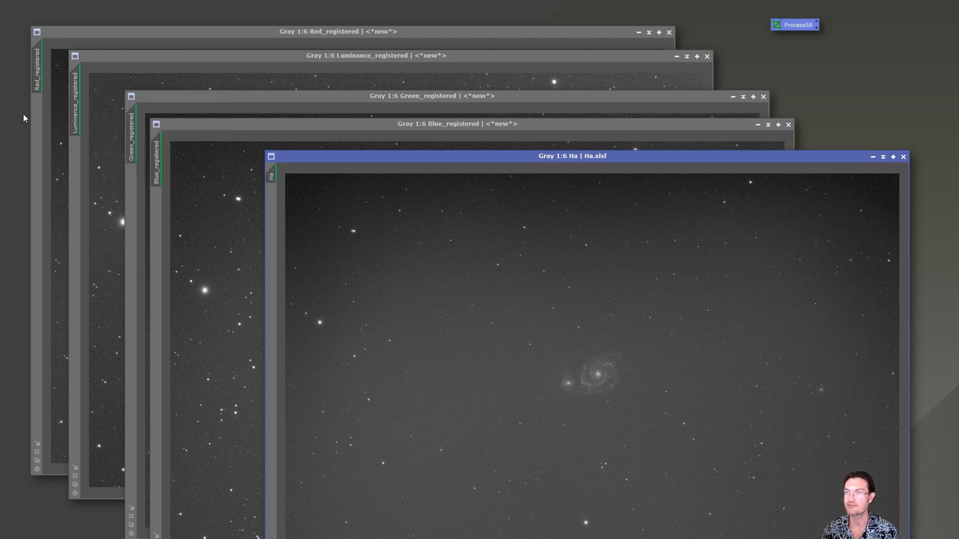
pyautogui.moveTo(692, 446)
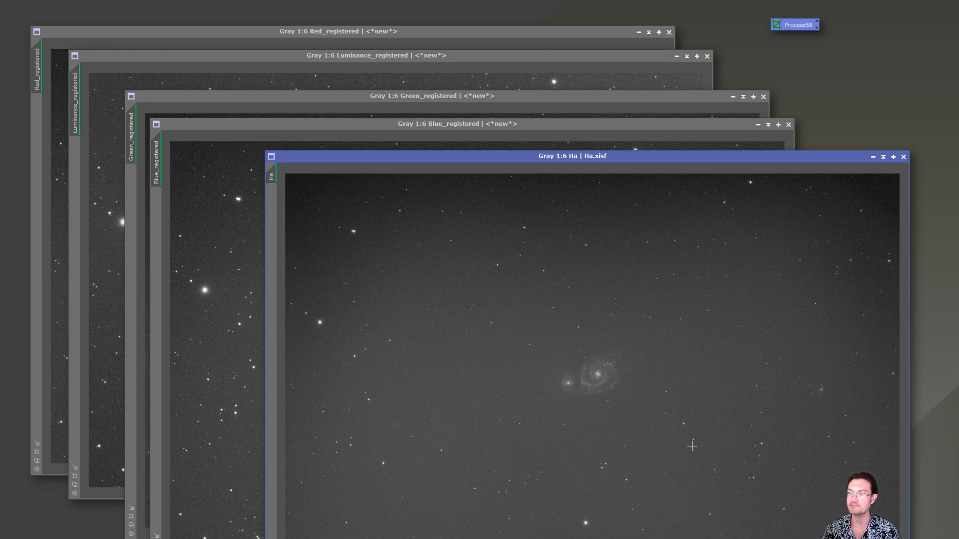
pyautogui.moveTo(241, 200)
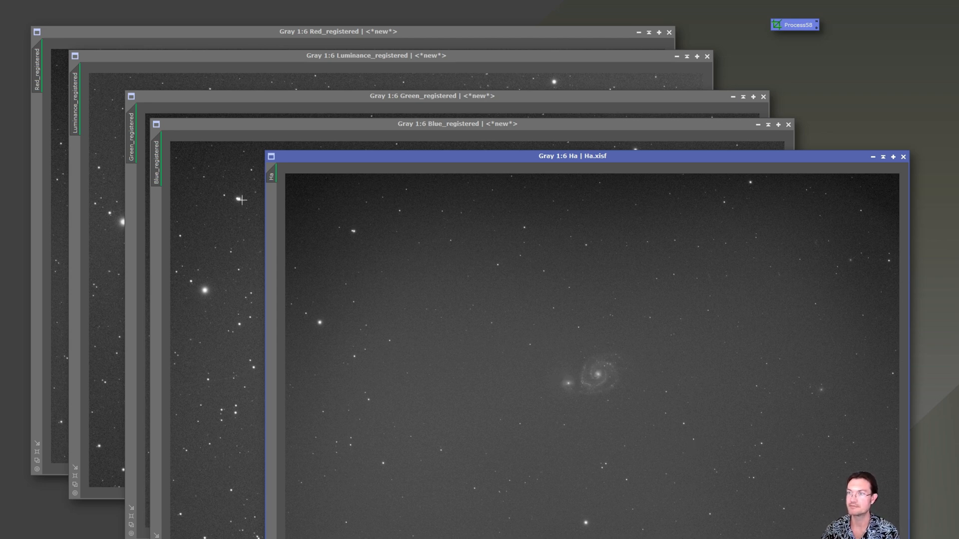